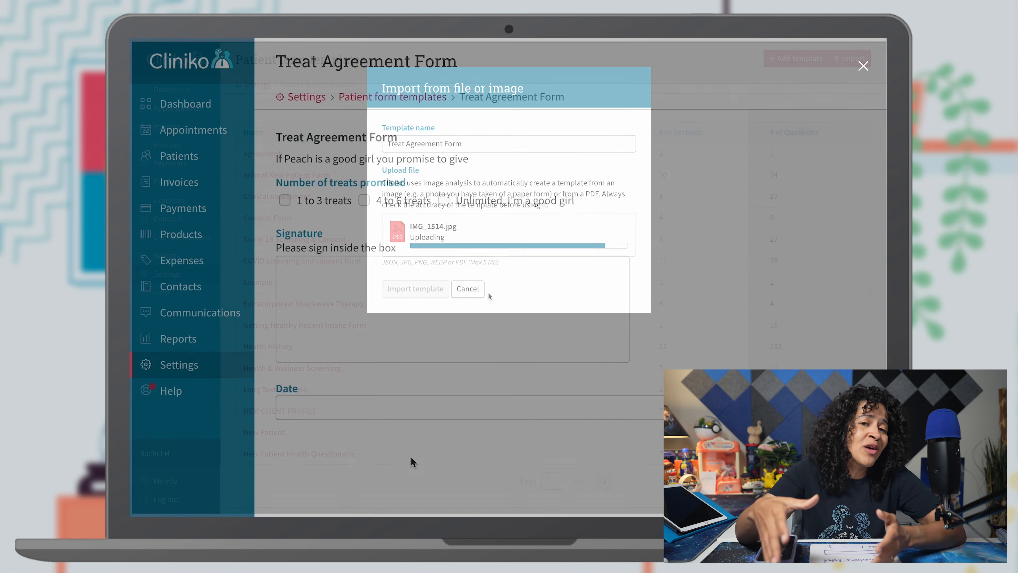
# Bring up the Settings page listing the Appointments and Clients template options.
pyautogui.click(466, 289)
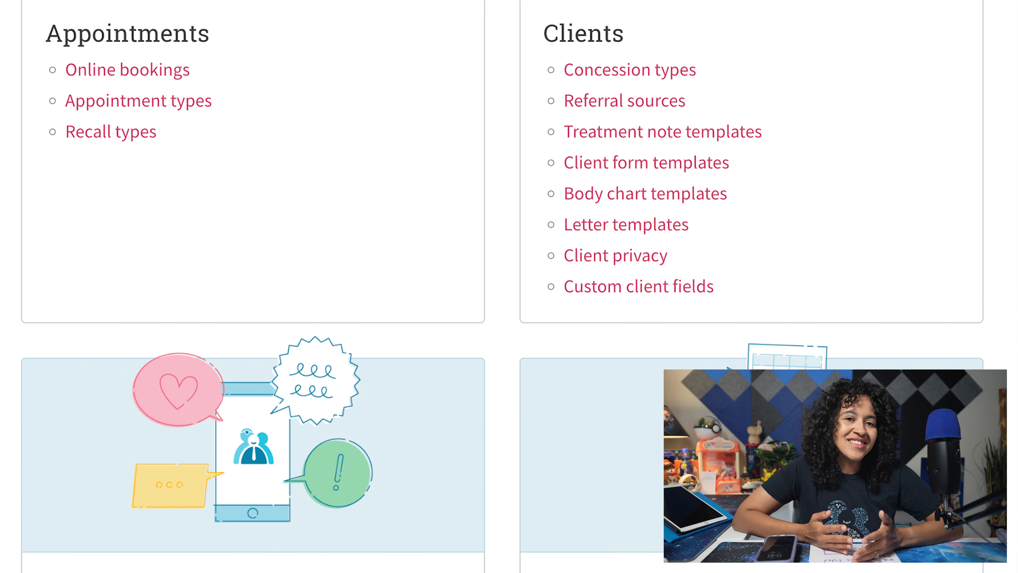
# From Patient form templates, import SAMPLE PATIENT INTAKE FORM.pdf as 'Getting Healthy Patient Intake Form'.
pyautogui.click(646, 162)
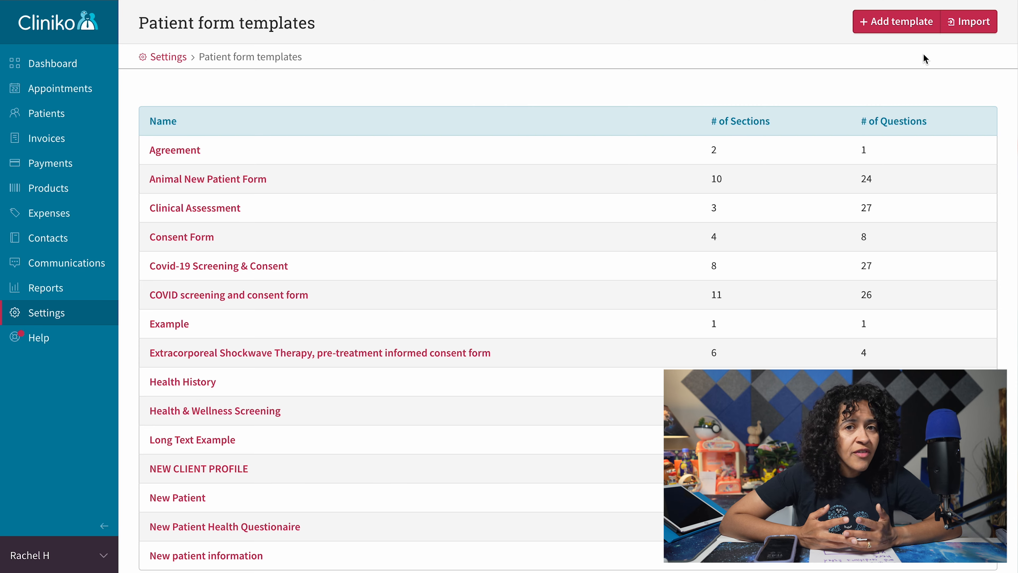
pyautogui.click(969, 22)
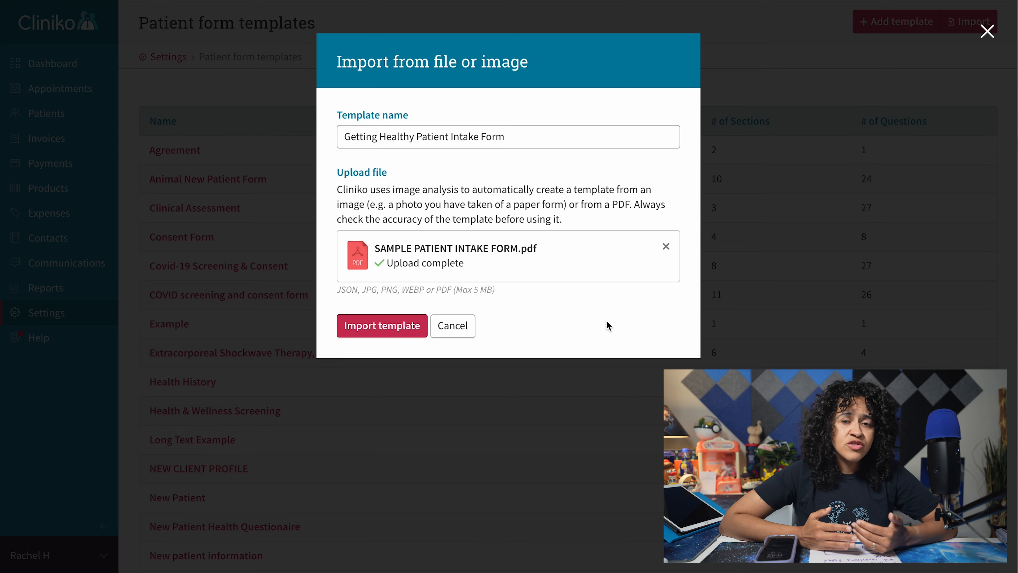
pyautogui.click(382, 325)
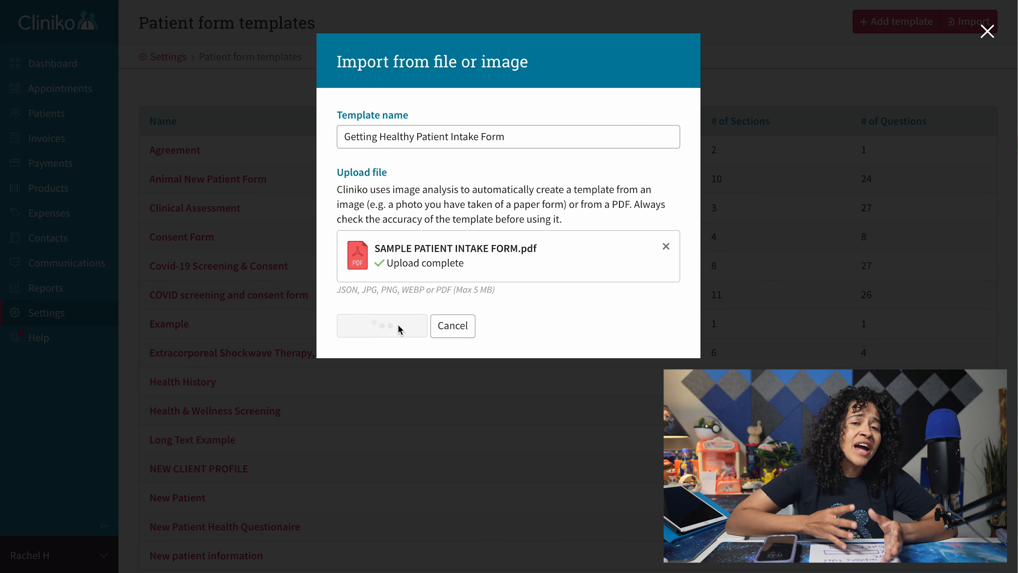
pyautogui.click(381, 325)
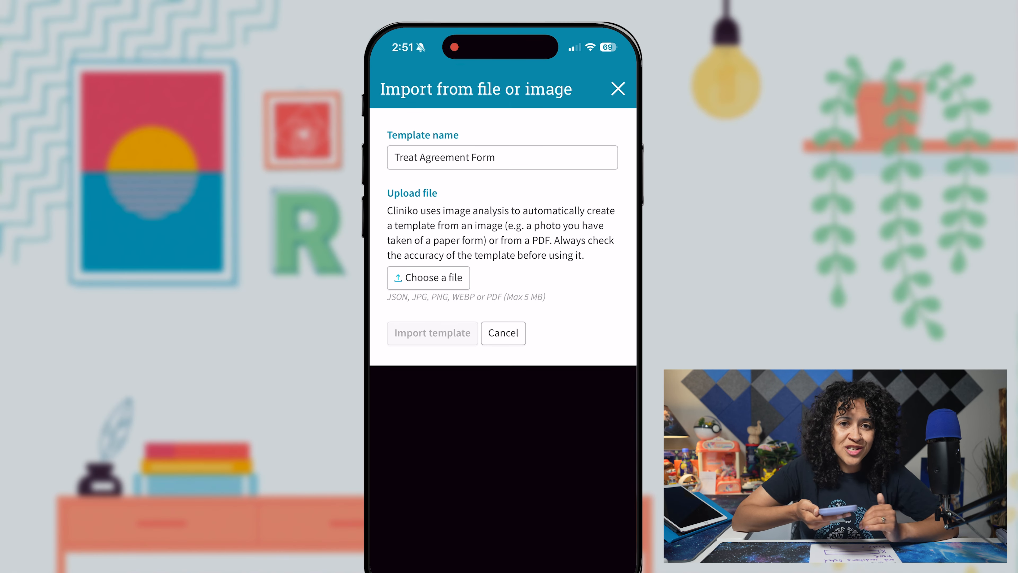
# Photograph the handwritten Treat Agreement Form on the phone and submit it as a template import.
pyautogui.click(428, 278)
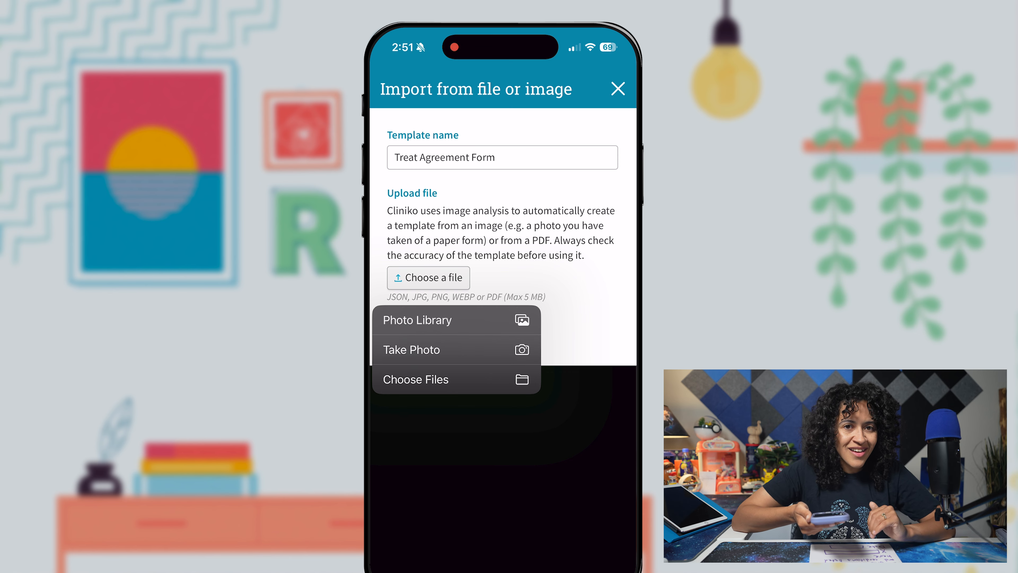
pyautogui.click(411, 350)
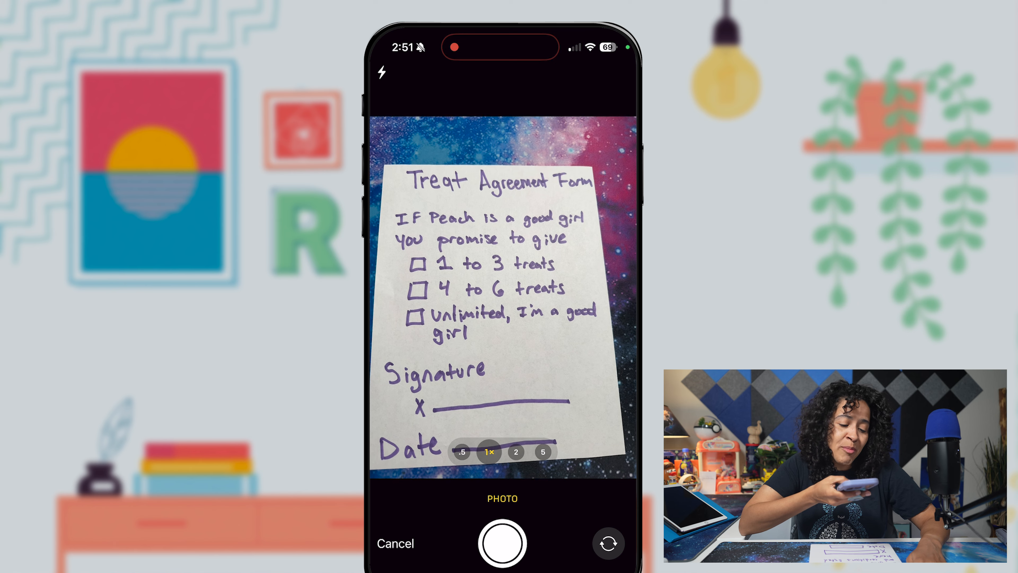
pyautogui.click(500, 543)
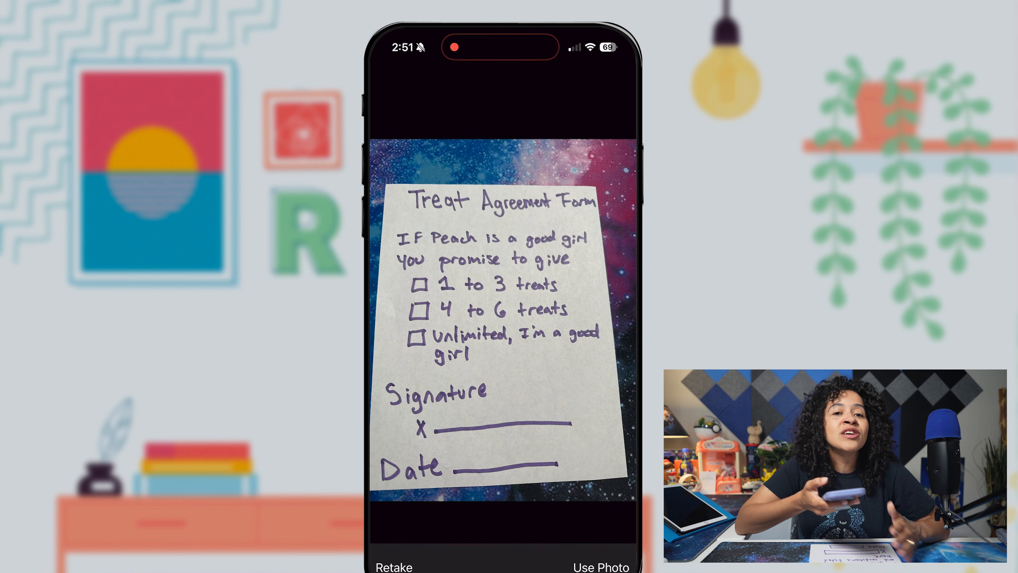
pyautogui.click(599, 567)
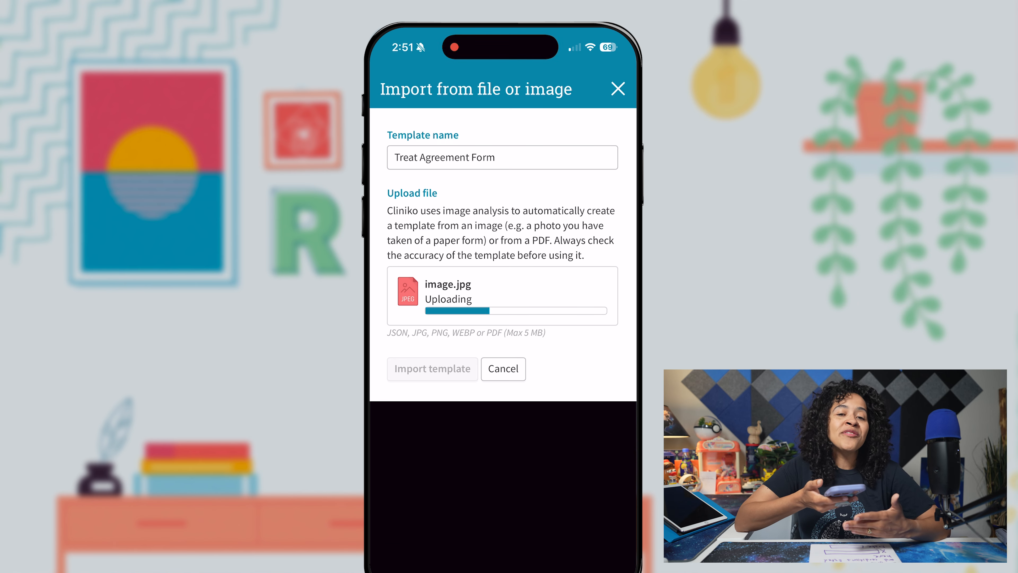
pyautogui.click(431, 369)
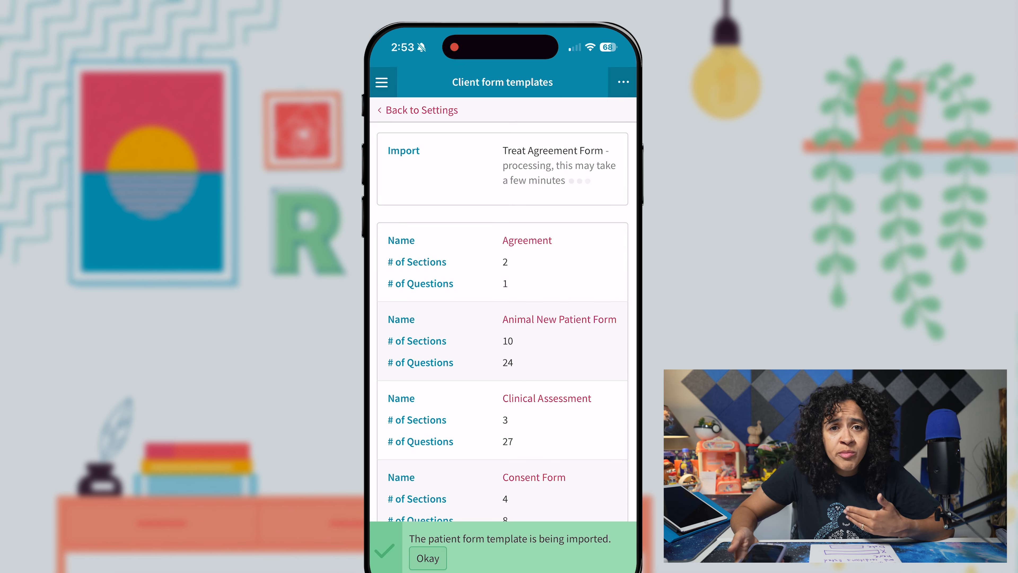
# Dismiss the import notice and review the Treat Agreement Form template via its options menu.
pyautogui.click(428, 558)
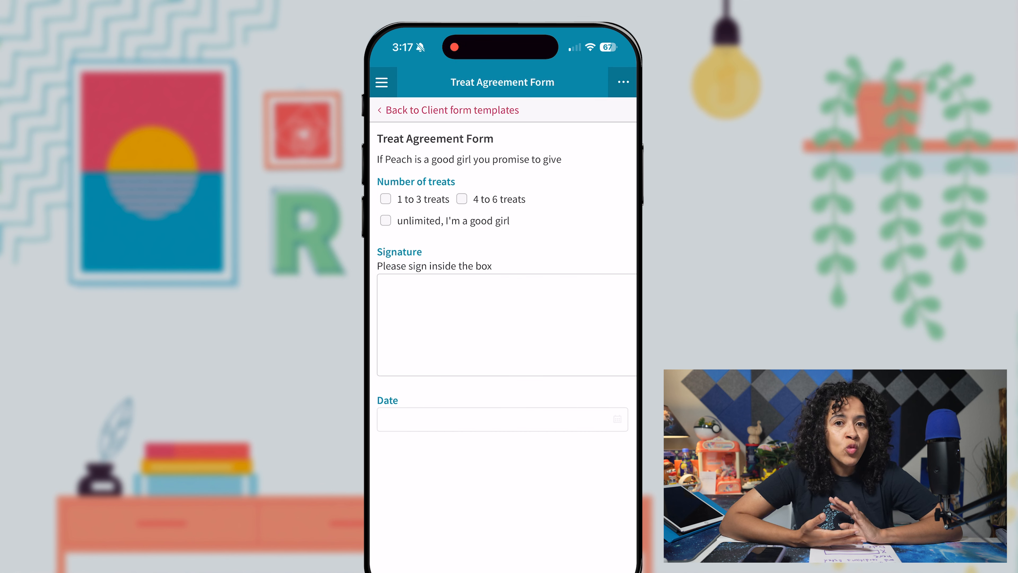
pyautogui.click(623, 81)
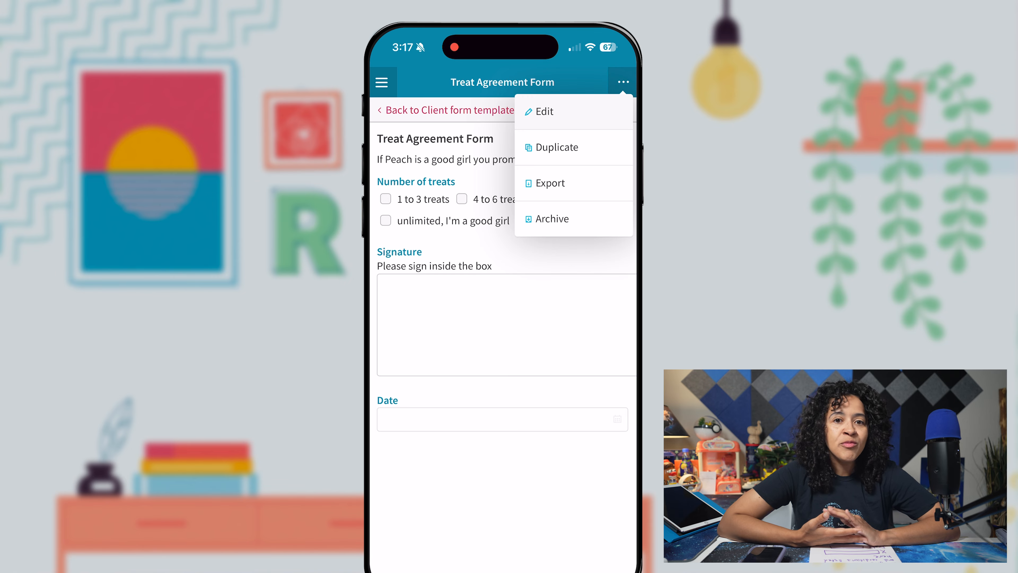
pyautogui.click(544, 111)
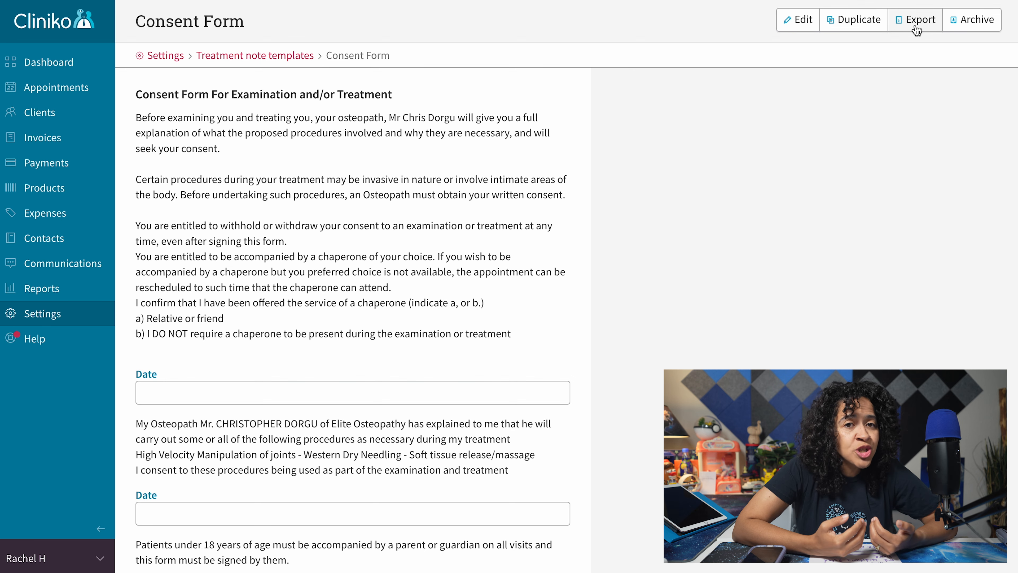
# Export the Consent Form, then import Consent Form.json as 'Consent Form (Imported)'.
pyautogui.click(914, 19)
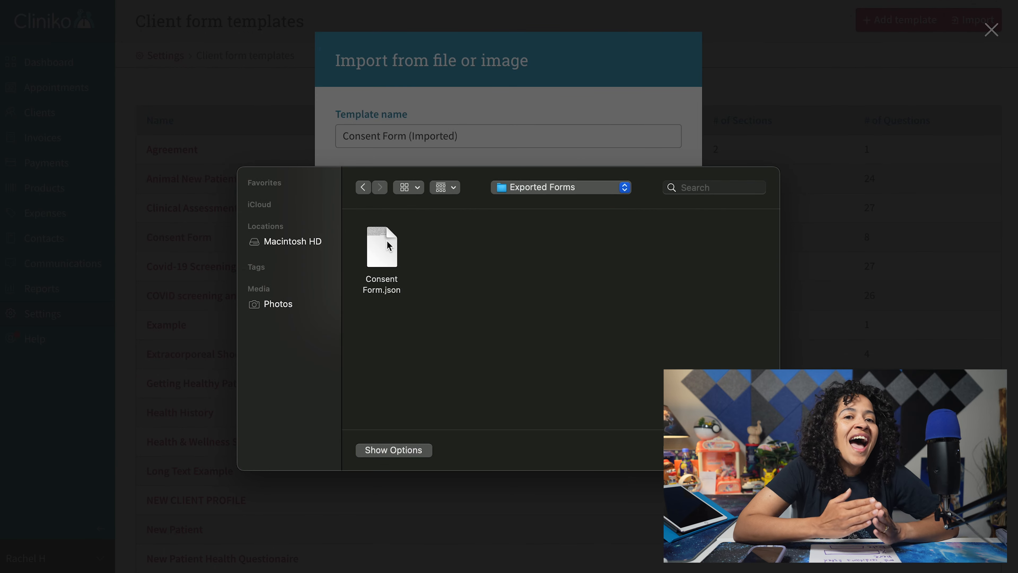
pyautogui.doubleClick(381, 246)
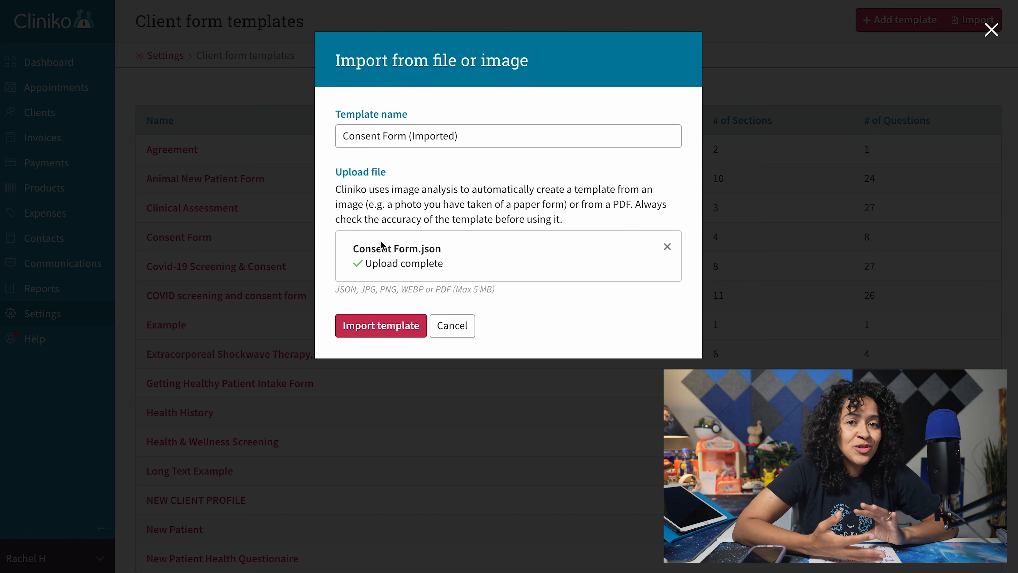
pyautogui.click(381, 325)
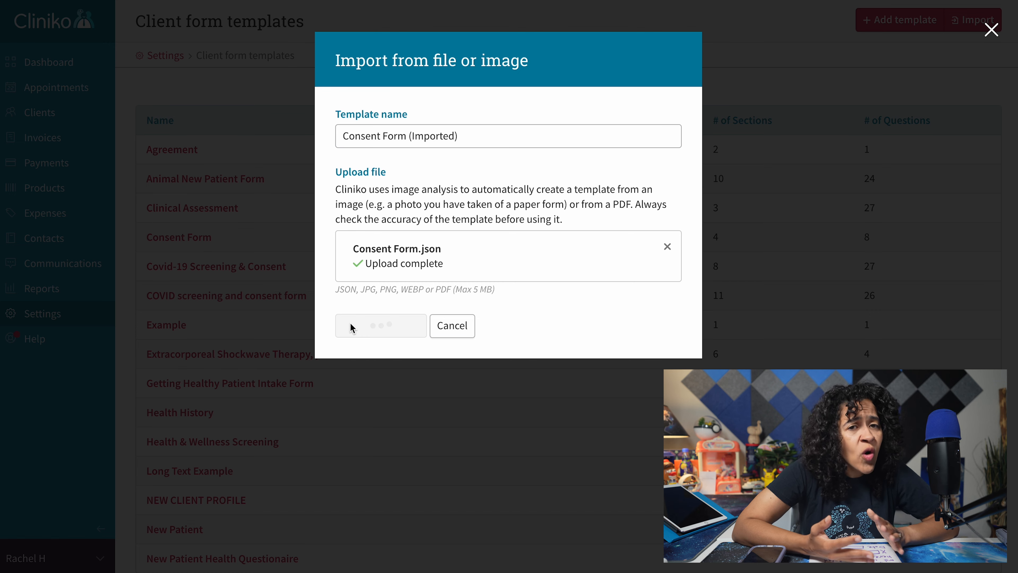
pyautogui.click(381, 325)
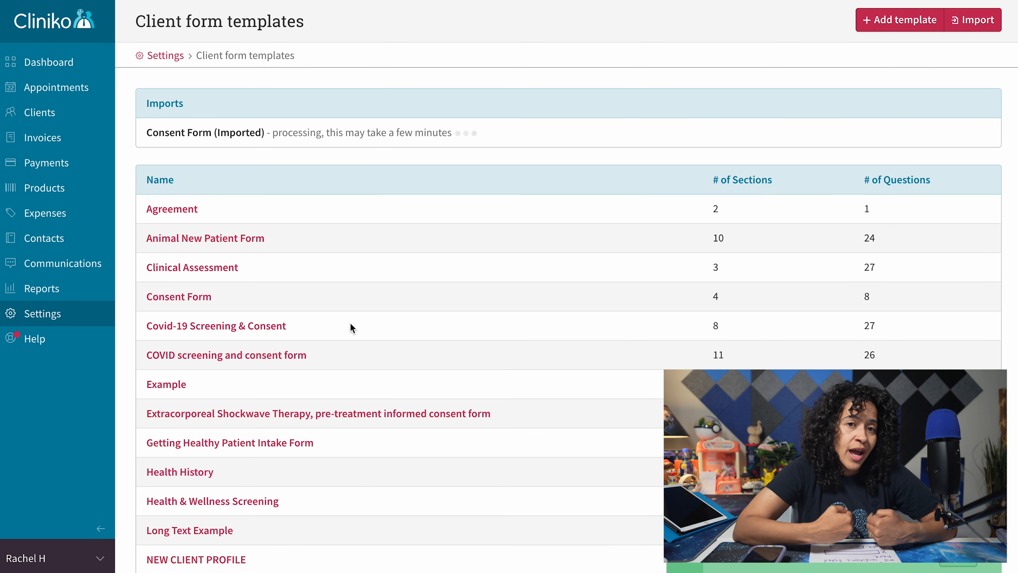